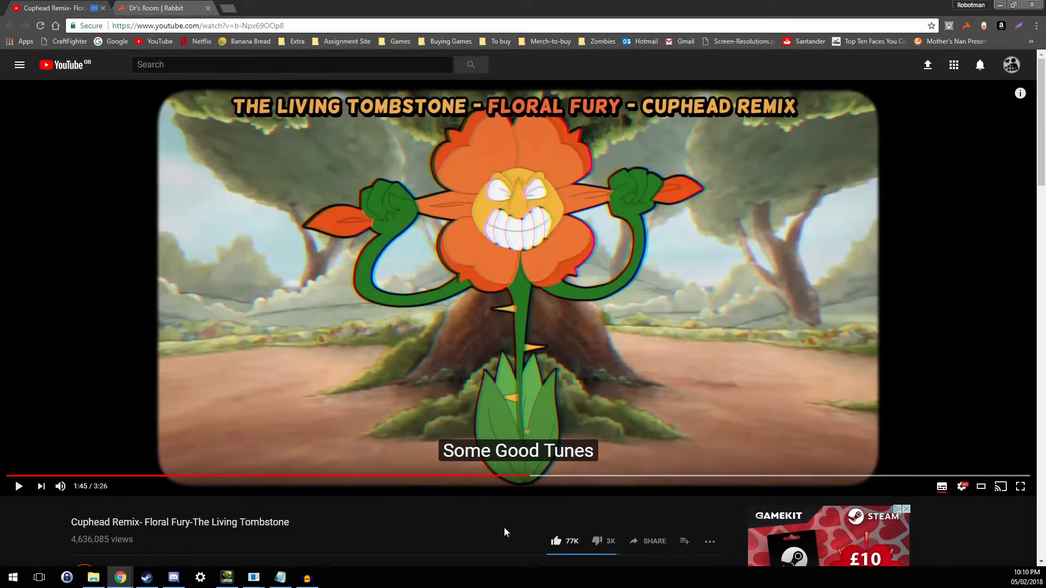
{"action": "mouse_move", "coordinate": [989, 522]}
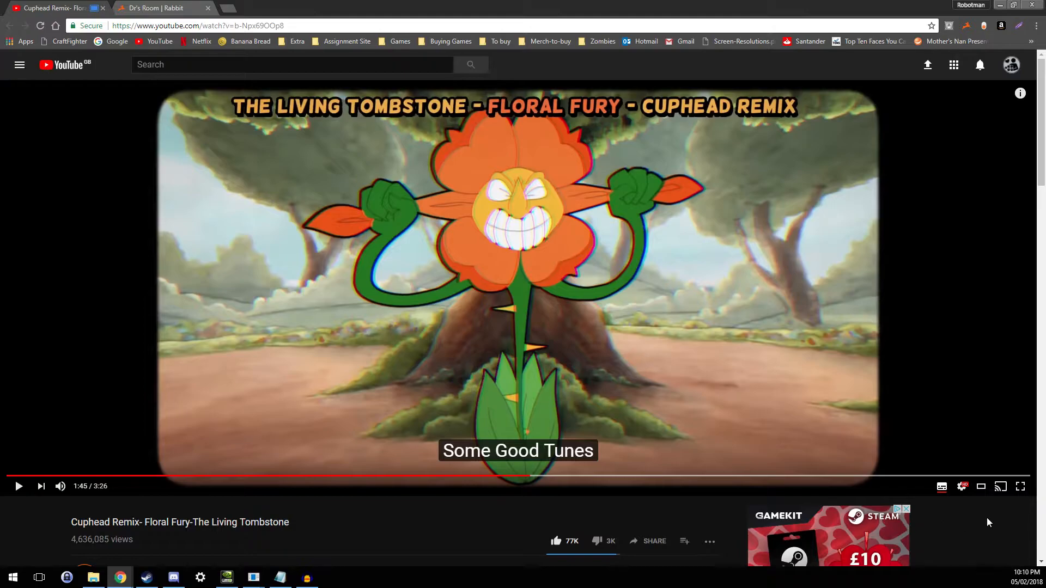
Switch to the Rabbit room tab showing the Cuphead Floral Fury remix
{"action": "left_click", "coordinate": [1020, 487]}
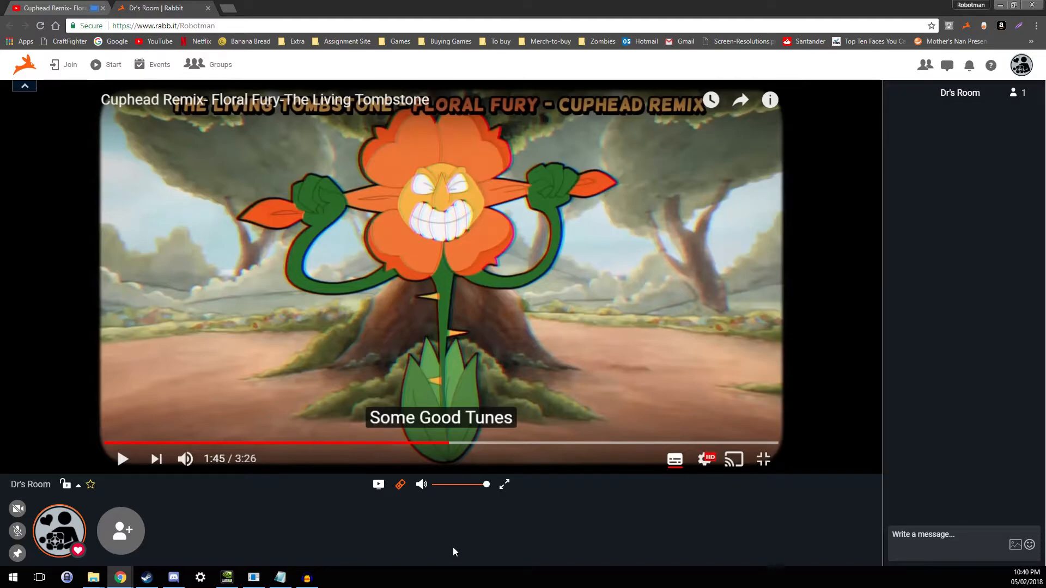
{"action": "mouse_move", "coordinate": [714, 300]}
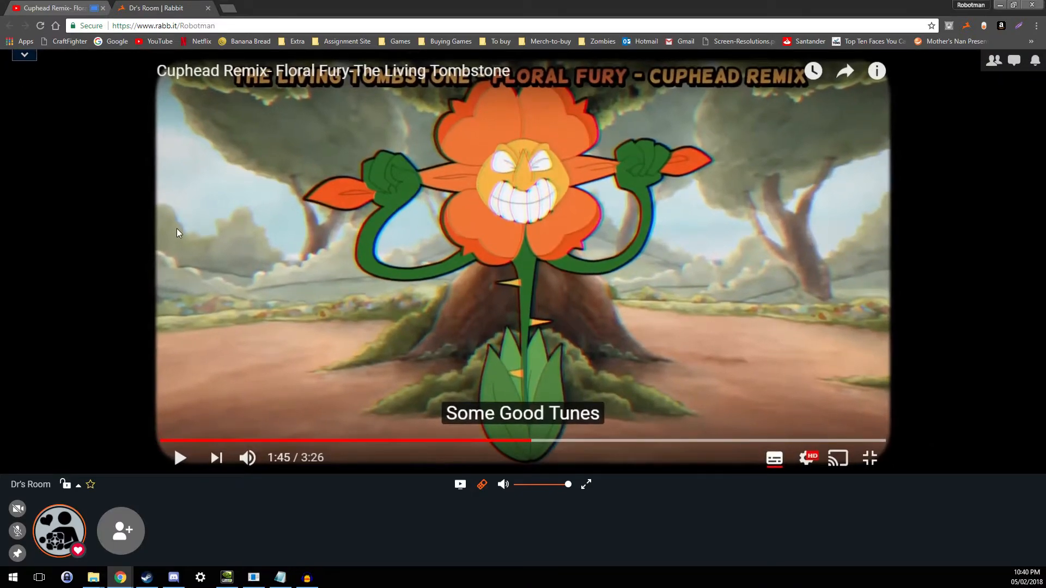
{"action": "mouse_move", "coordinate": [64, 472]}
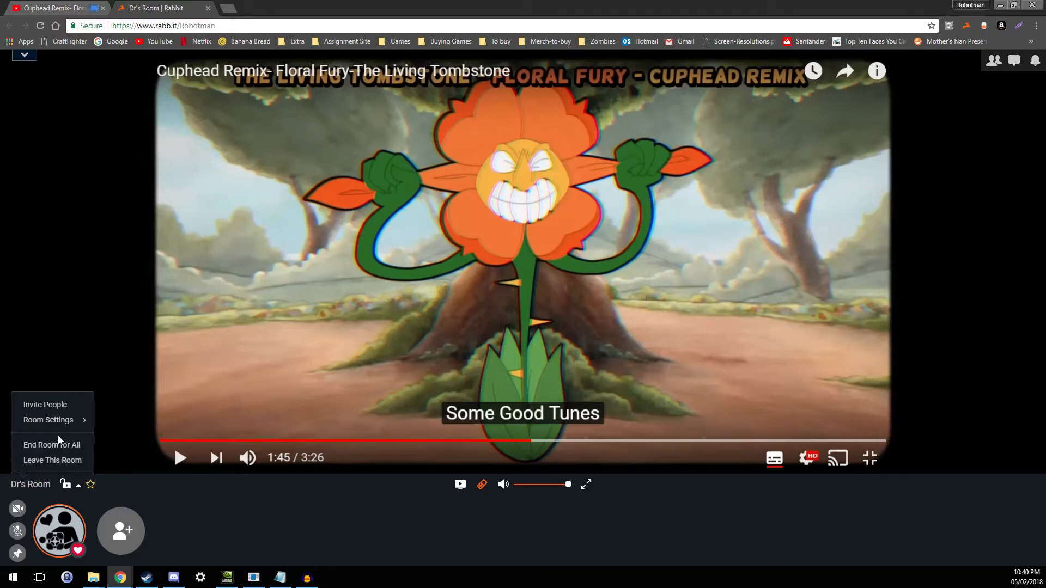
{"action": "mouse_move", "coordinate": [48, 419]}
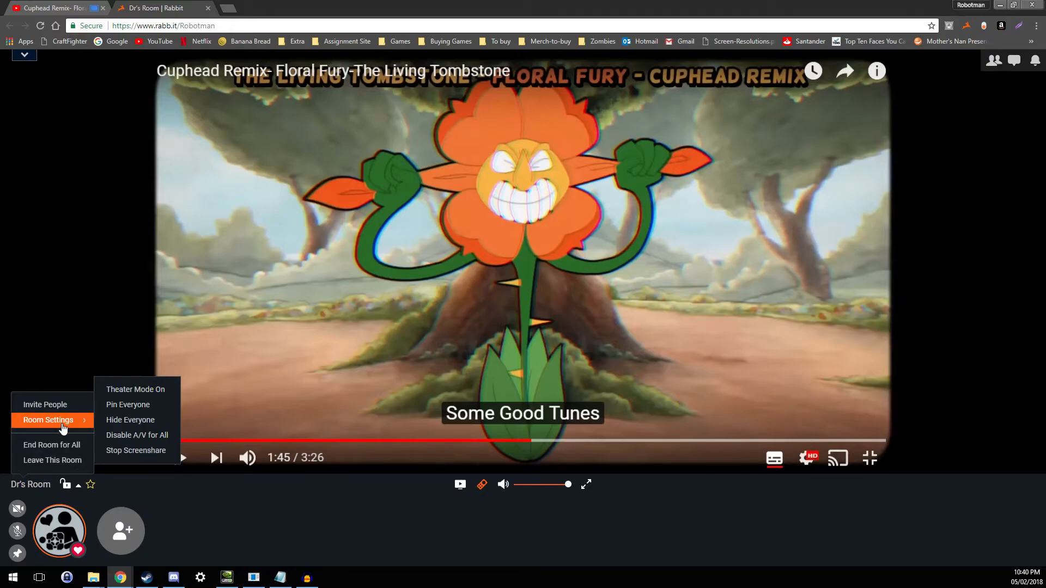
{"action": "mouse_move", "coordinate": [136, 389]}
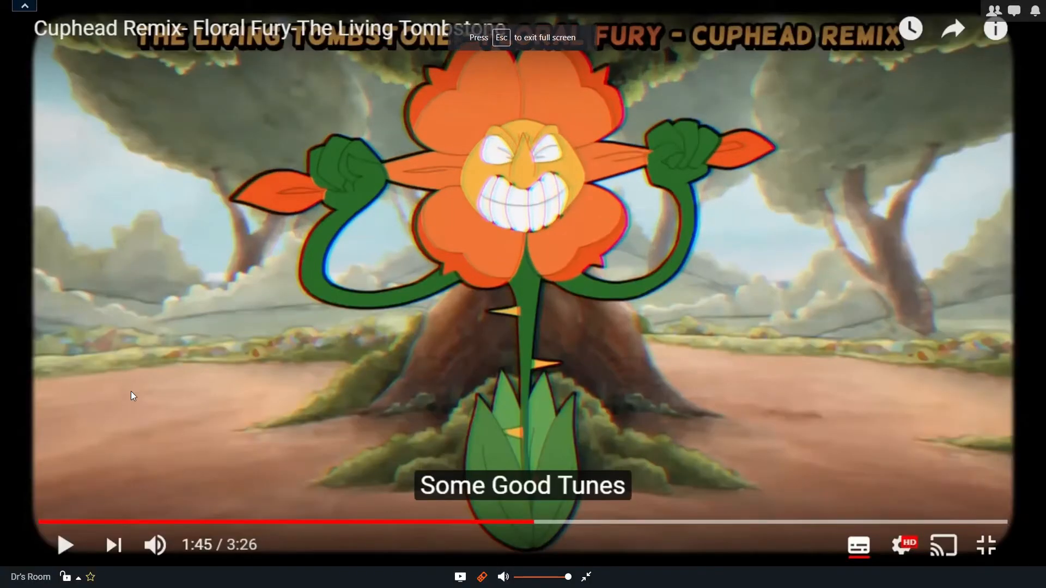
{"action": "mouse_move", "coordinate": [134, 389]}
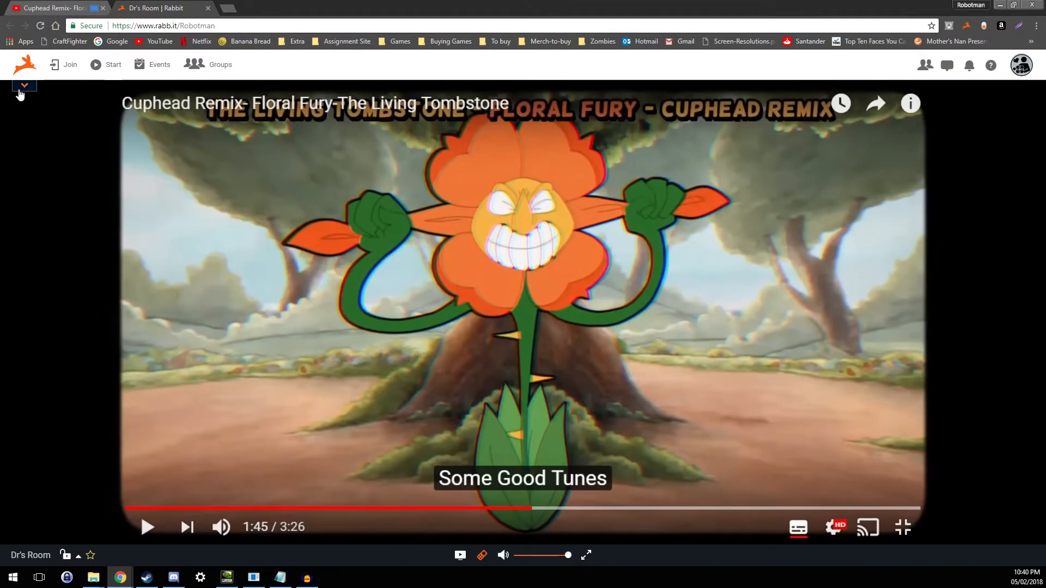
Hide the top site toolbar and make the room page fill the screen
{"action": "left_click", "coordinate": [24, 85]}
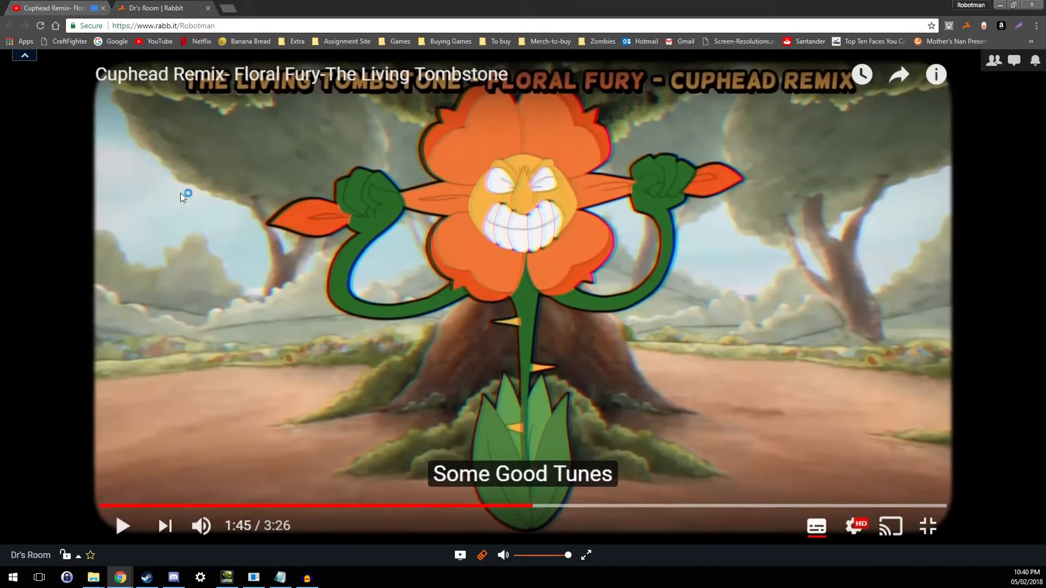
{"action": "left_click", "coordinate": [926, 527]}
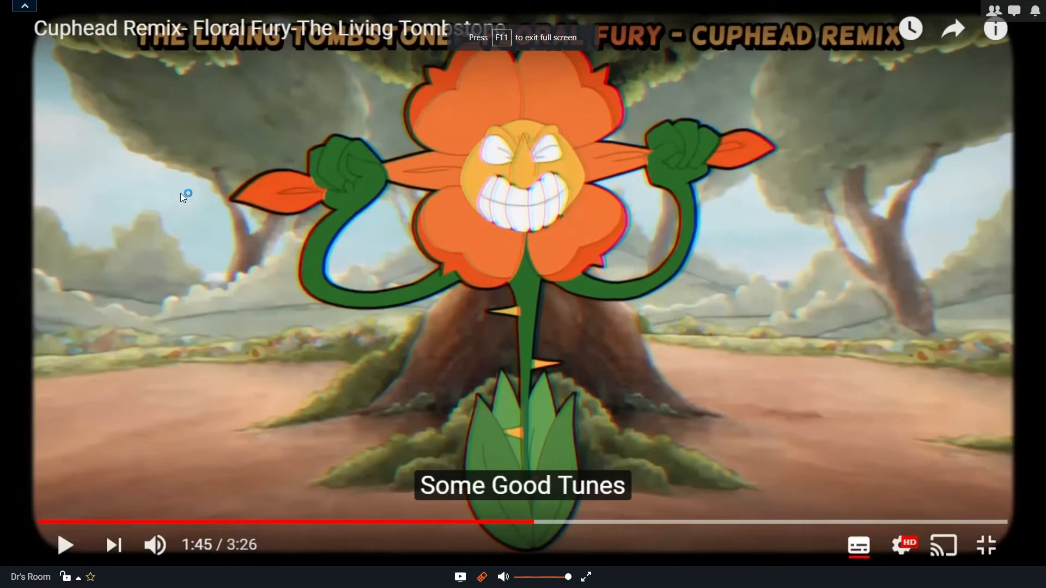
{"action": "mouse_move", "coordinate": [297, 508]}
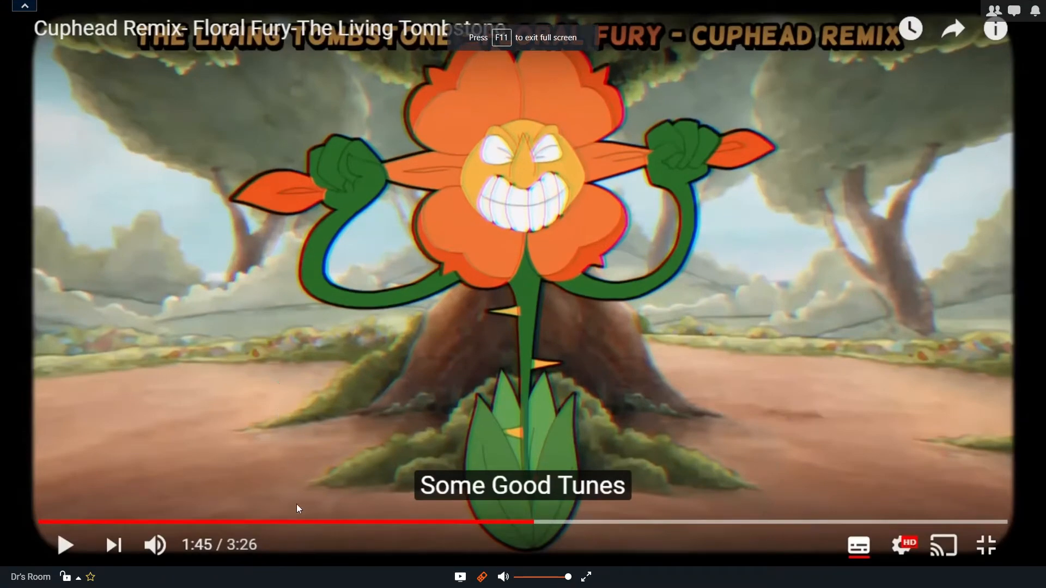
Open the browser inspector on the page's bottom room toolbar
{"action": "right_click", "coordinate": [298, 509]}
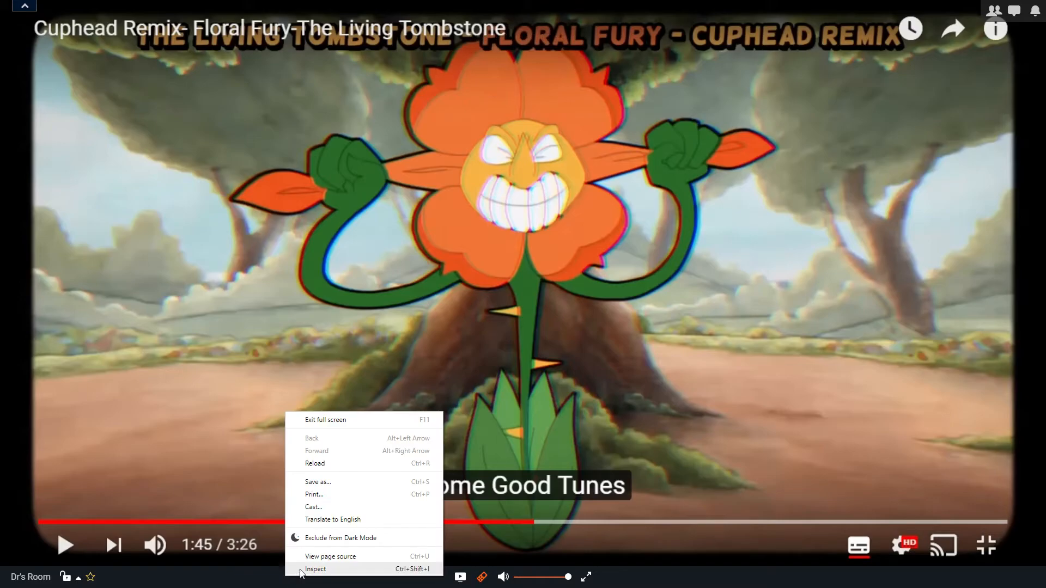
{"action": "left_click", "coordinate": [274, 401]}
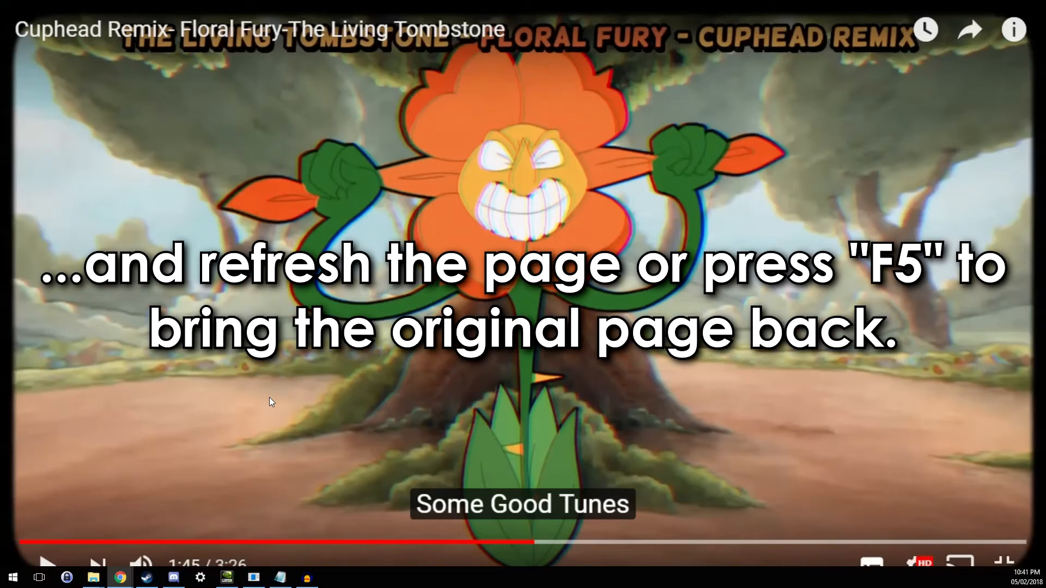
Toggle browser full screen on with F11, then off again
{"action": "key", "text": "f11"}
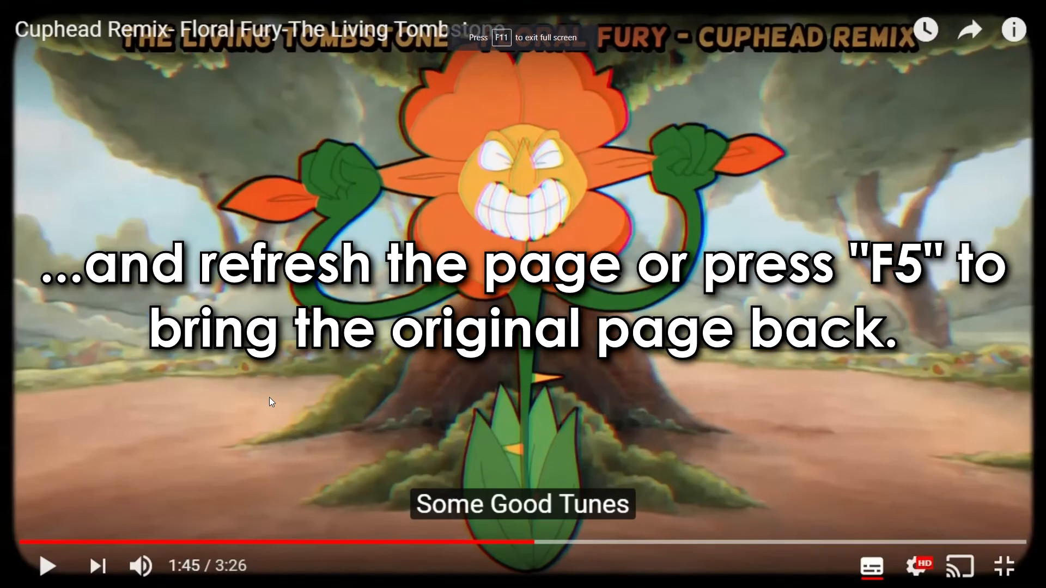
{"action": "key", "text": "F11"}
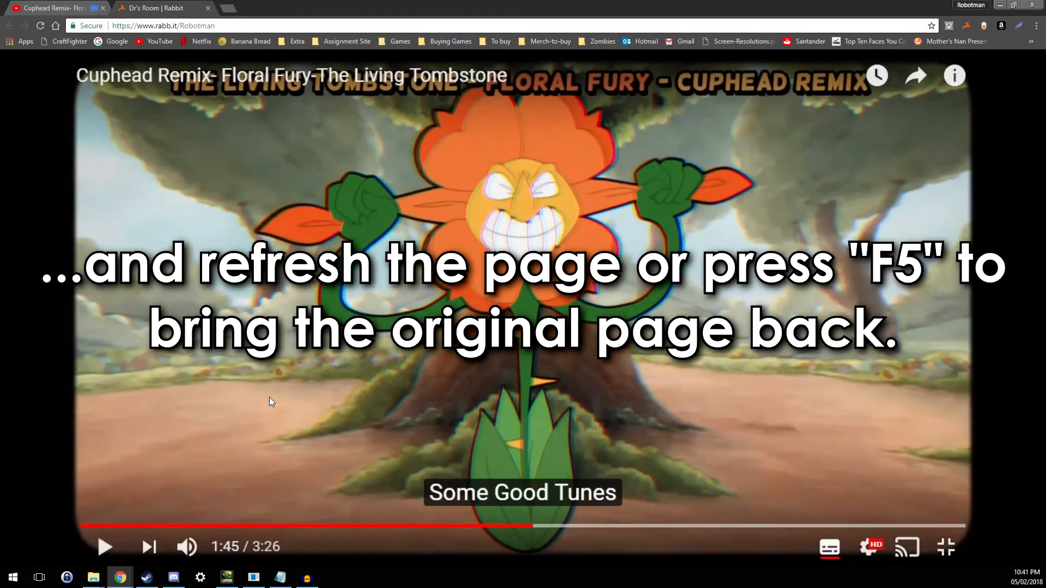